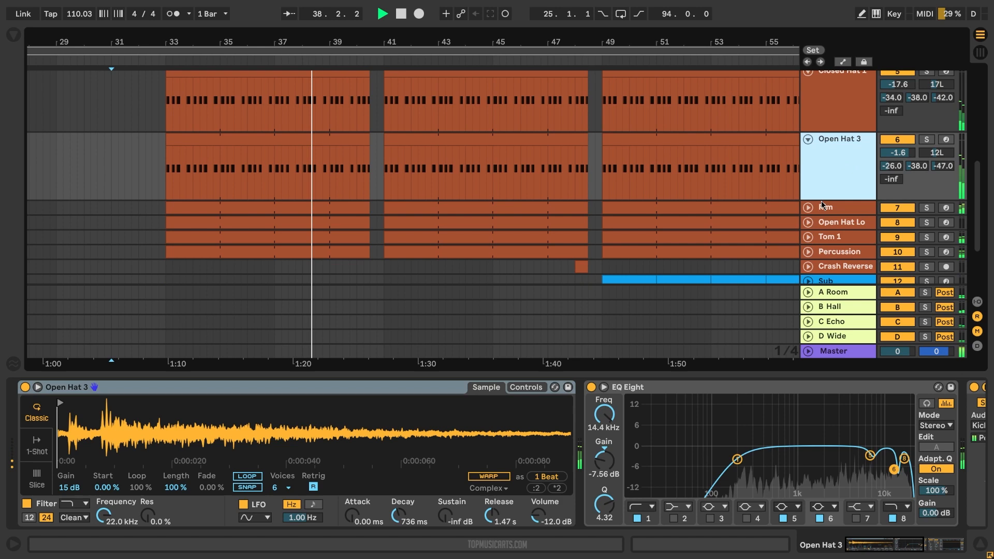
# Step: Select the Rhodes clip so its chord notes appear in Clip View during playback
pyautogui.click(830, 181)
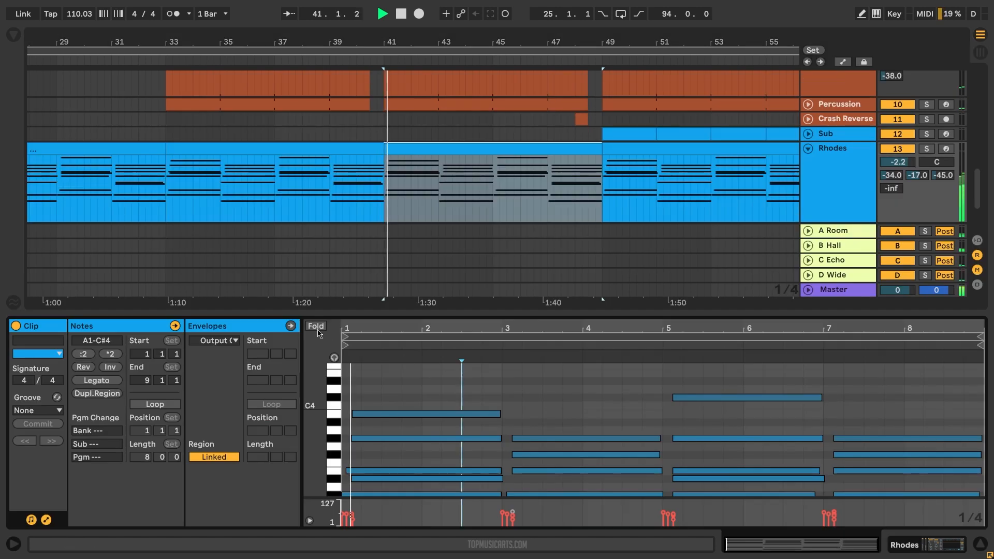
# Step: Select the Pluck track to reveal its Serum_x64 and Reverb device chain
pyautogui.click(315, 327)
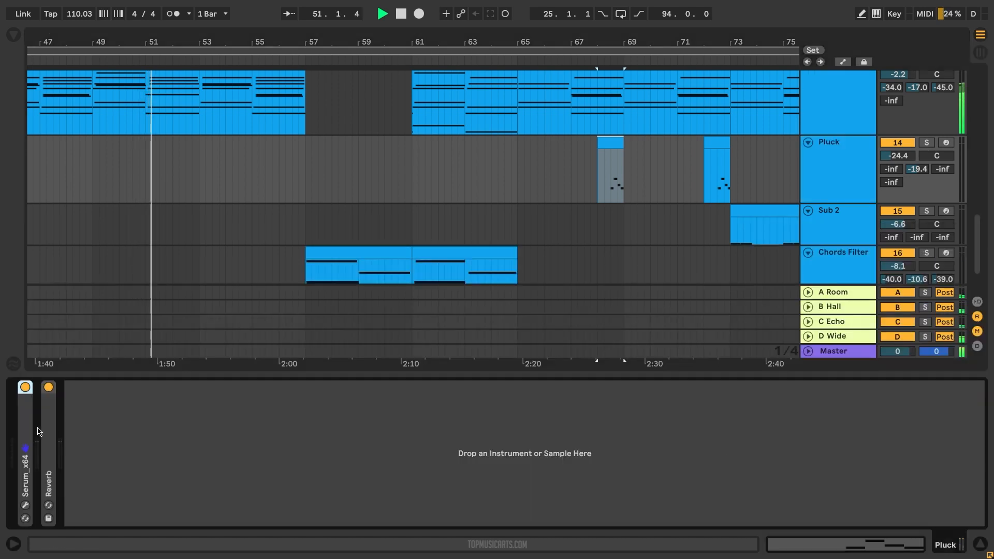
# Step: Step through Sub, D Wide and Master, expanding the Fast limiter (11.2 dB gain, -0.01 dB ceiling)
pyautogui.click(48, 387)
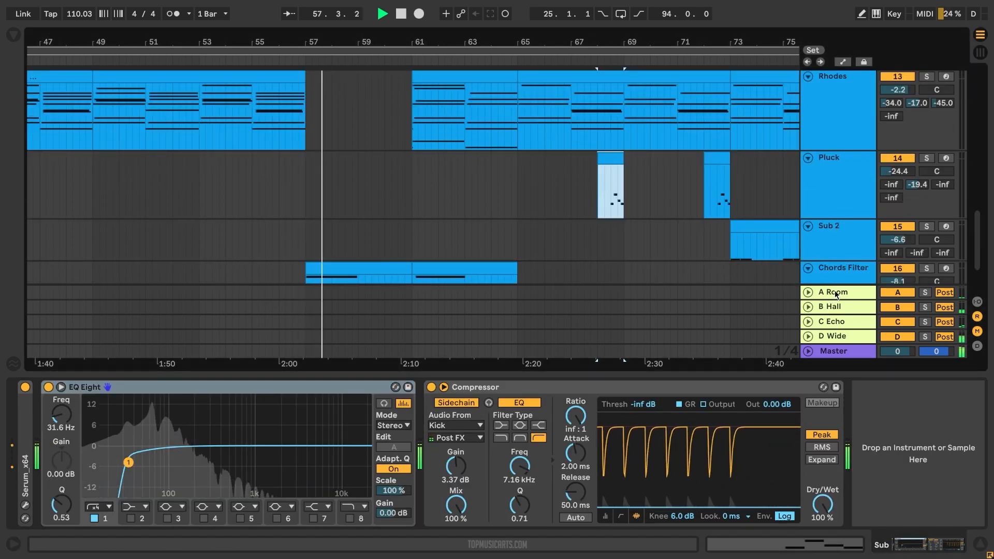
pyautogui.click(831, 335)
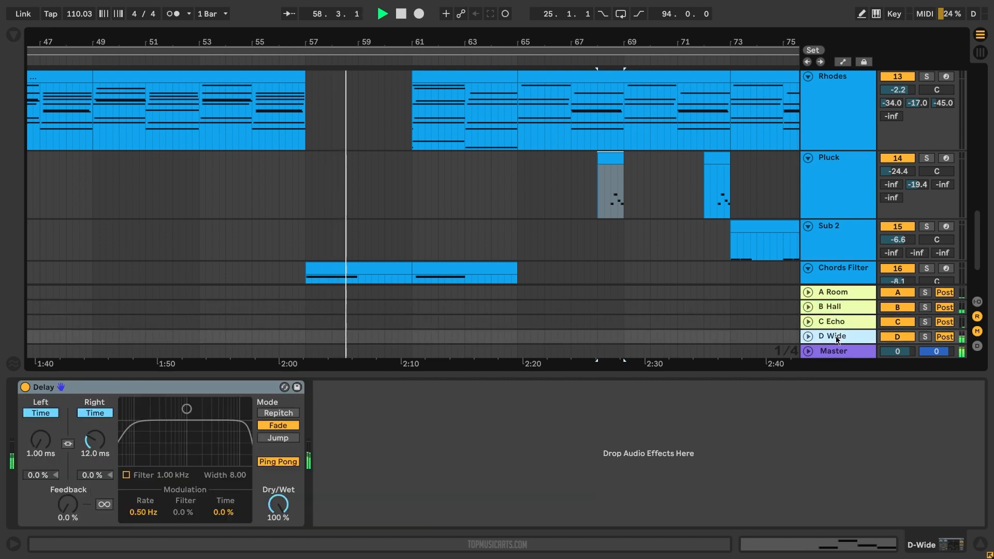
pyautogui.click(833, 351)
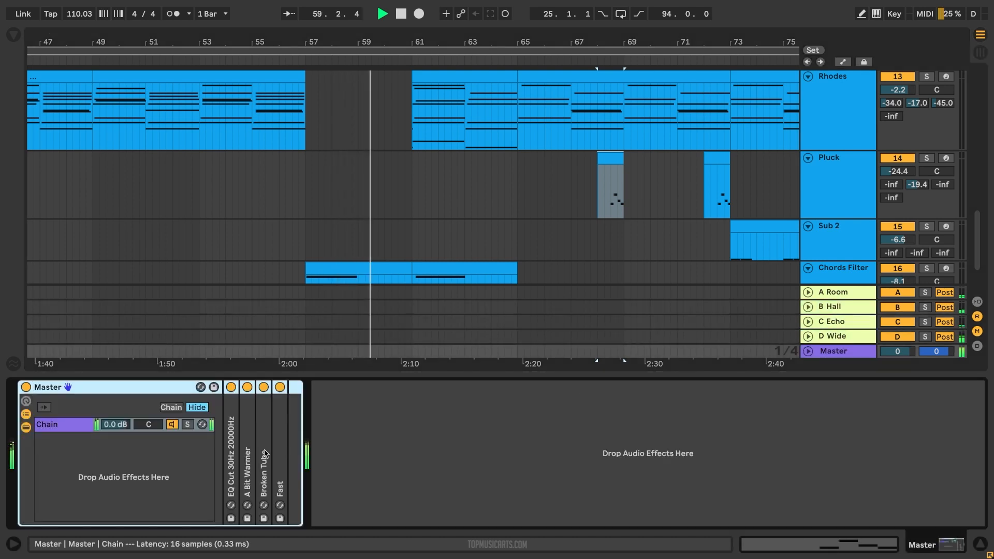
pyautogui.click(279, 386)
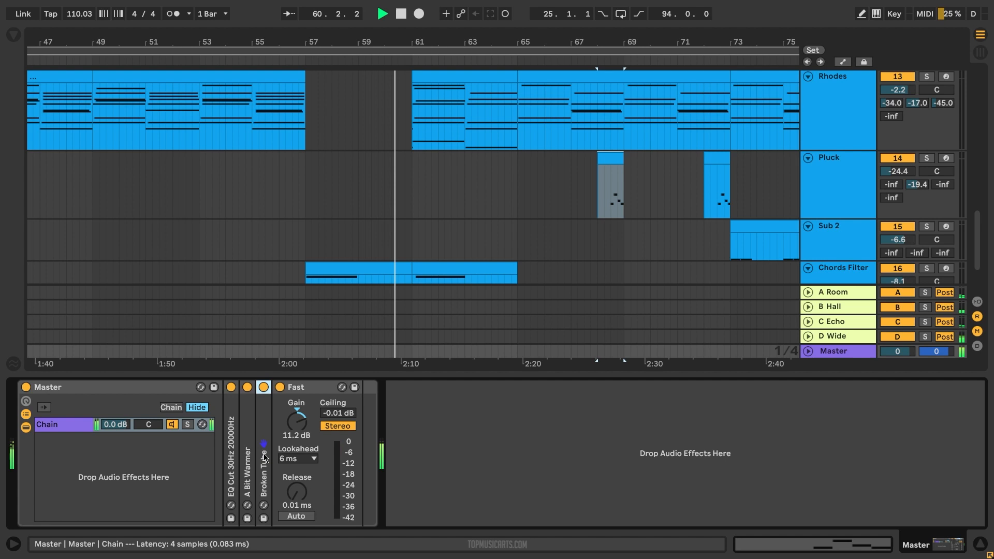